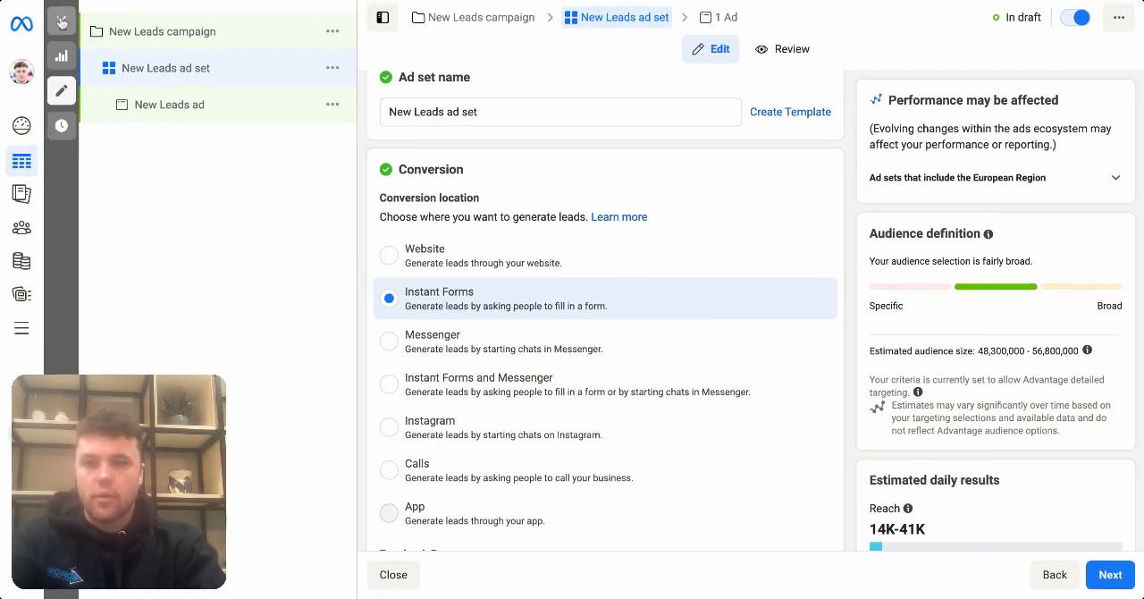
# Return from the New Leads ad set editor to the full campaigns list with the draft campaign.
pyautogui.click(393, 576)
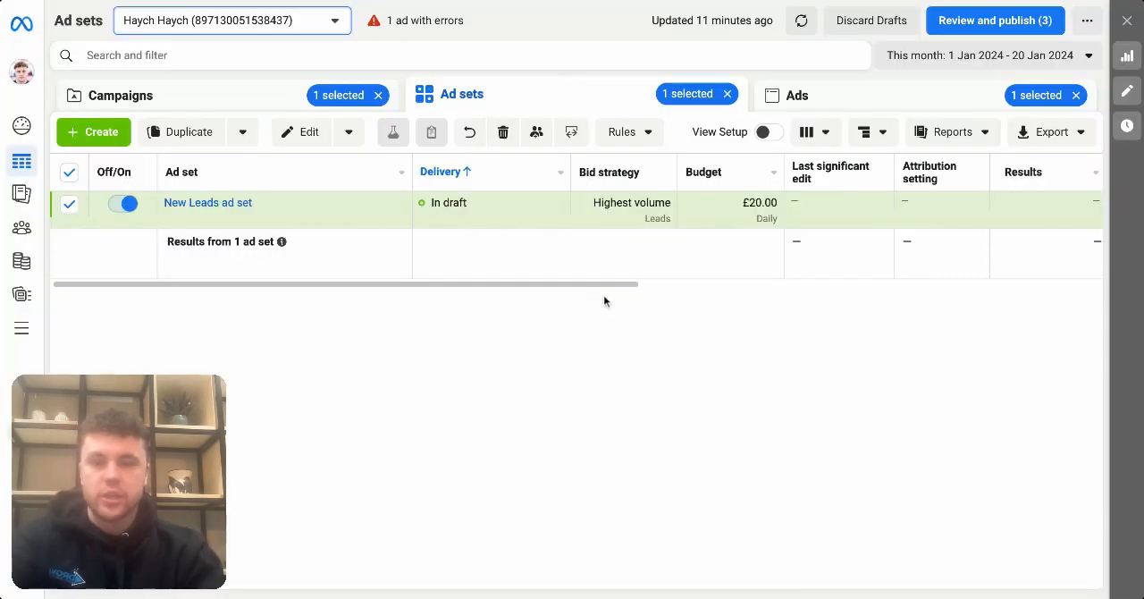
pyautogui.click(121, 97)
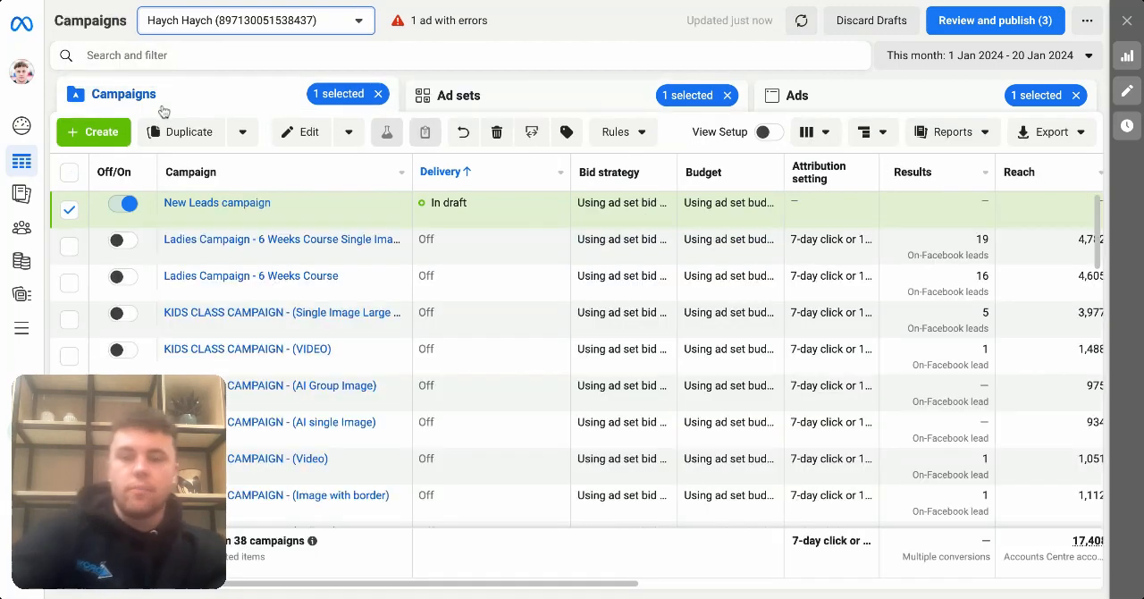
pyautogui.moveTo(283, 364)
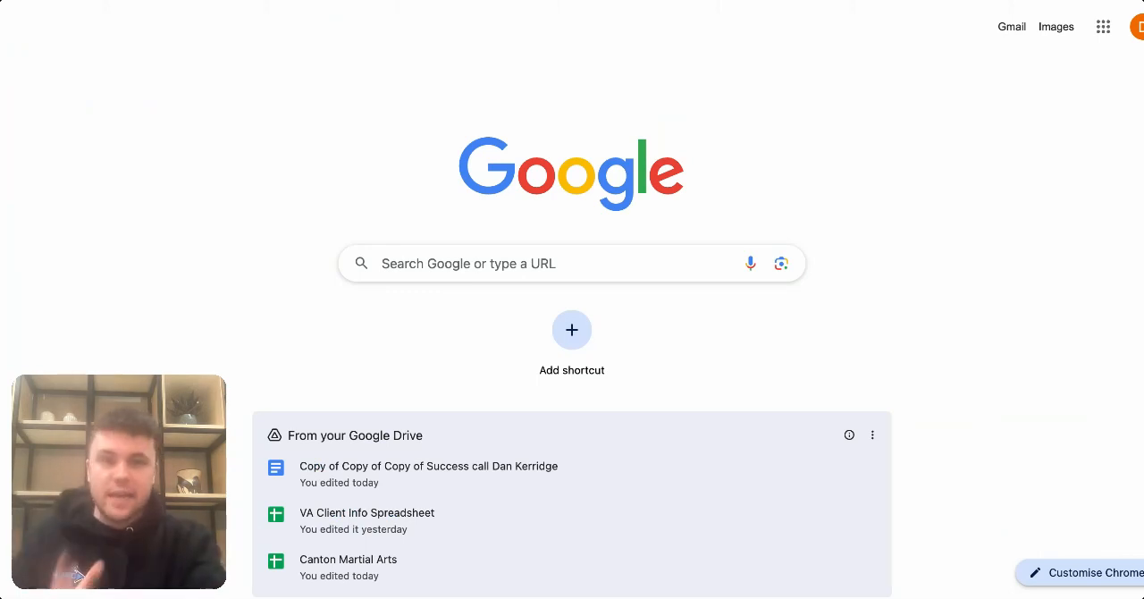
pyautogui.moveTo(532, 241)
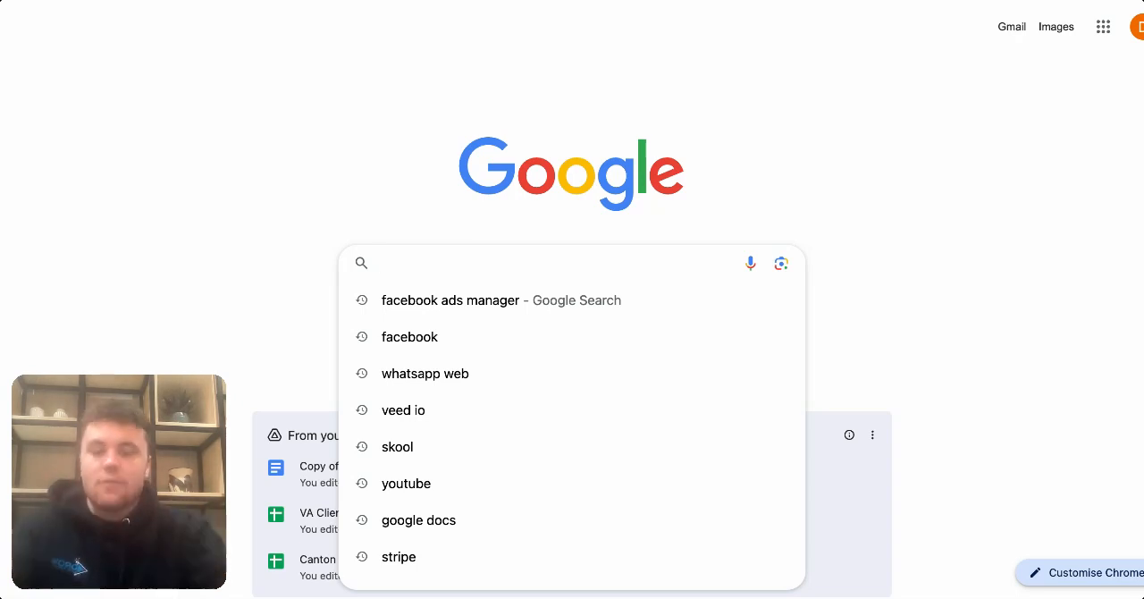
# Search 'calculator' and work out 300 ÷ 30 = 10 on Google's calculator.
pyautogui.write('calculator')
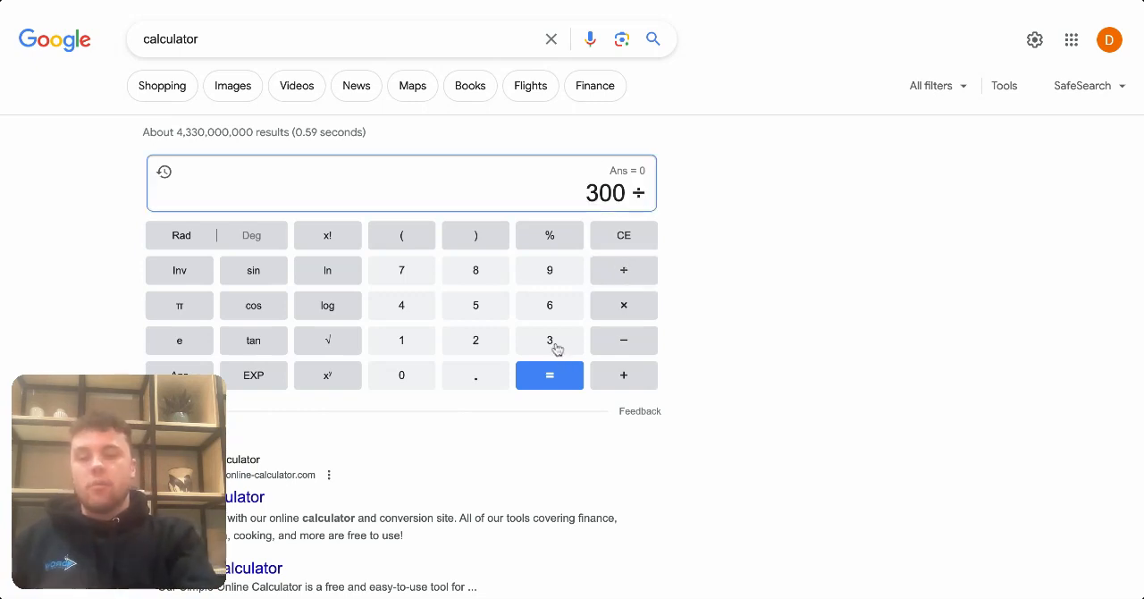
pyautogui.click(549, 375)
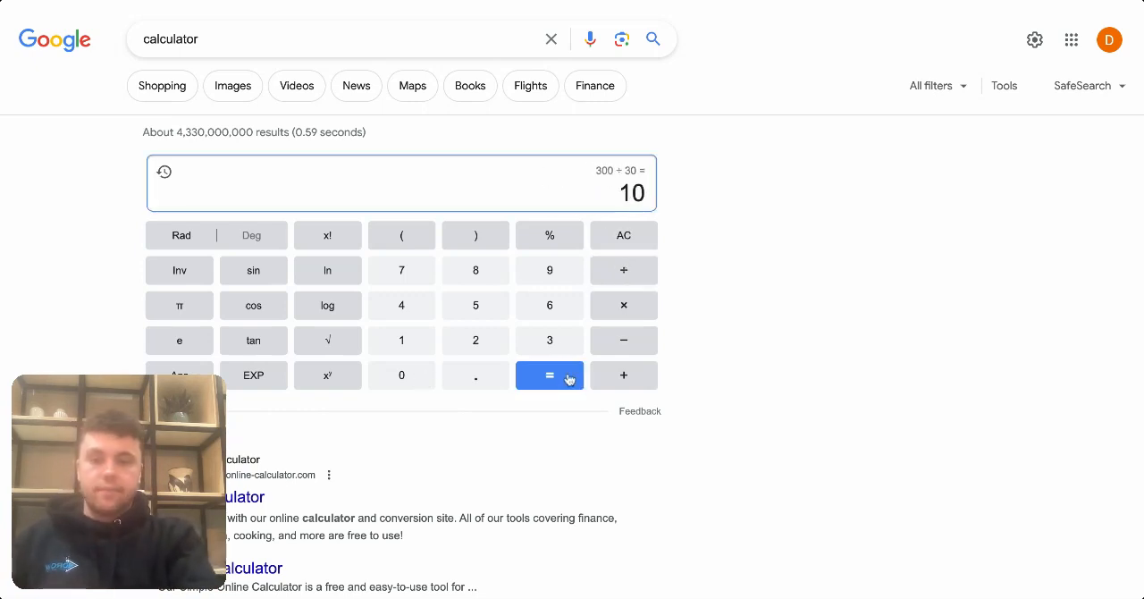
pyautogui.moveTo(698, 198)
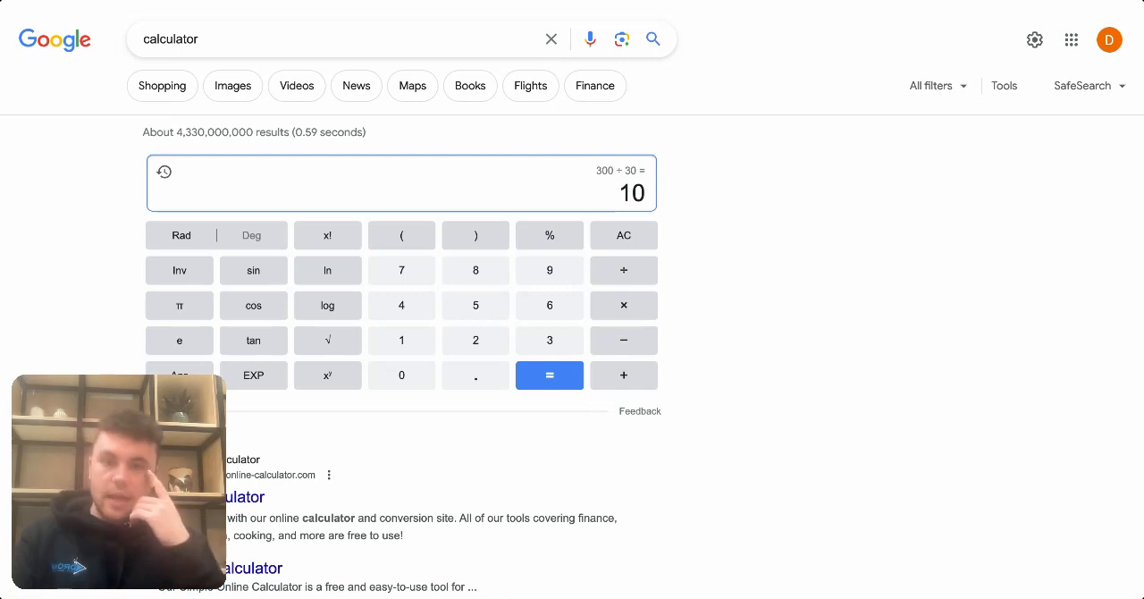
# Reset the calculator to zero and re-enter the £300 monthly spend divided by 30.
pyautogui.click(622, 236)
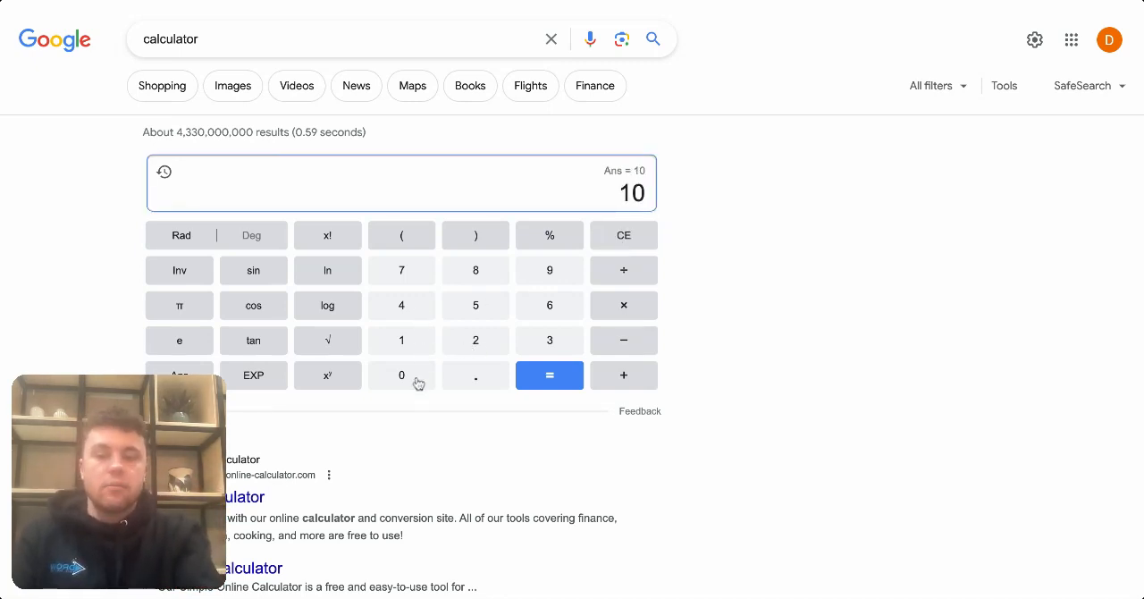
pyautogui.moveTo(642, 305)
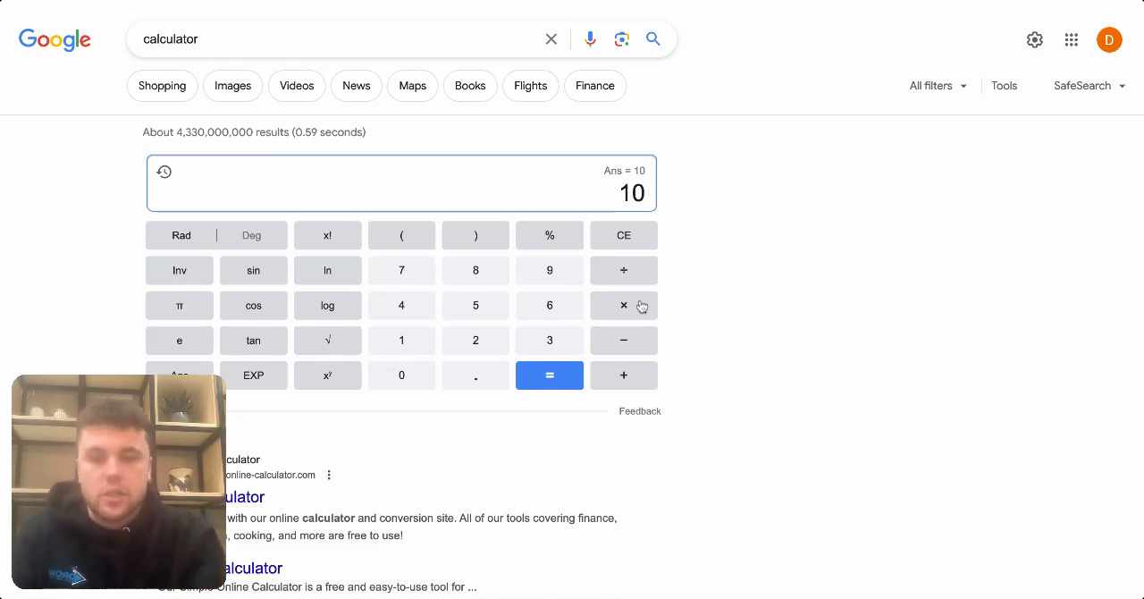
pyautogui.click(622, 236)
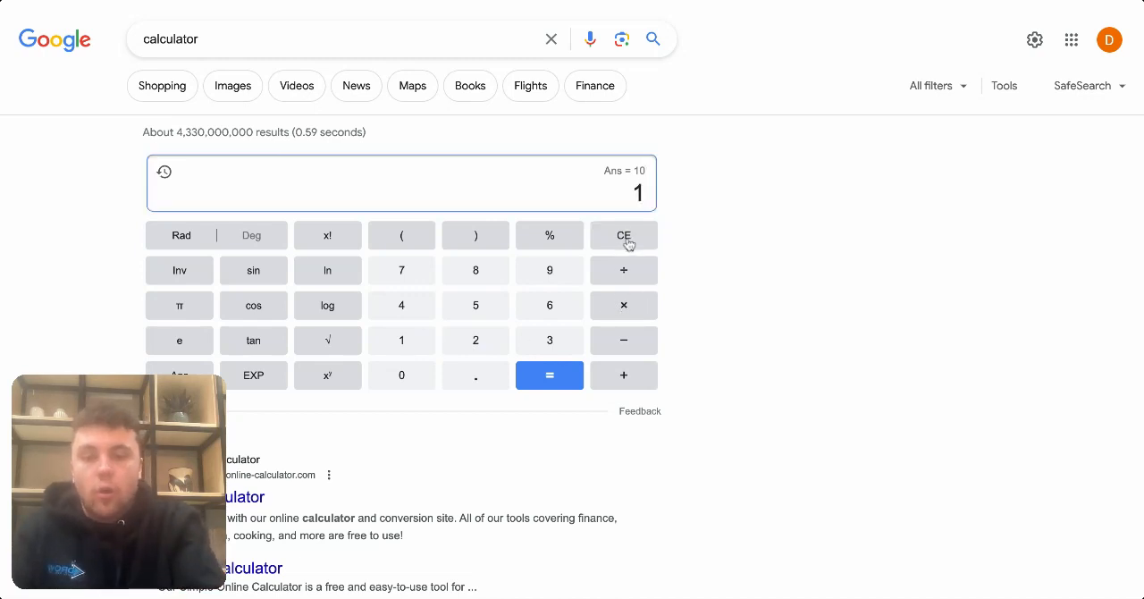
pyautogui.click(549, 375)
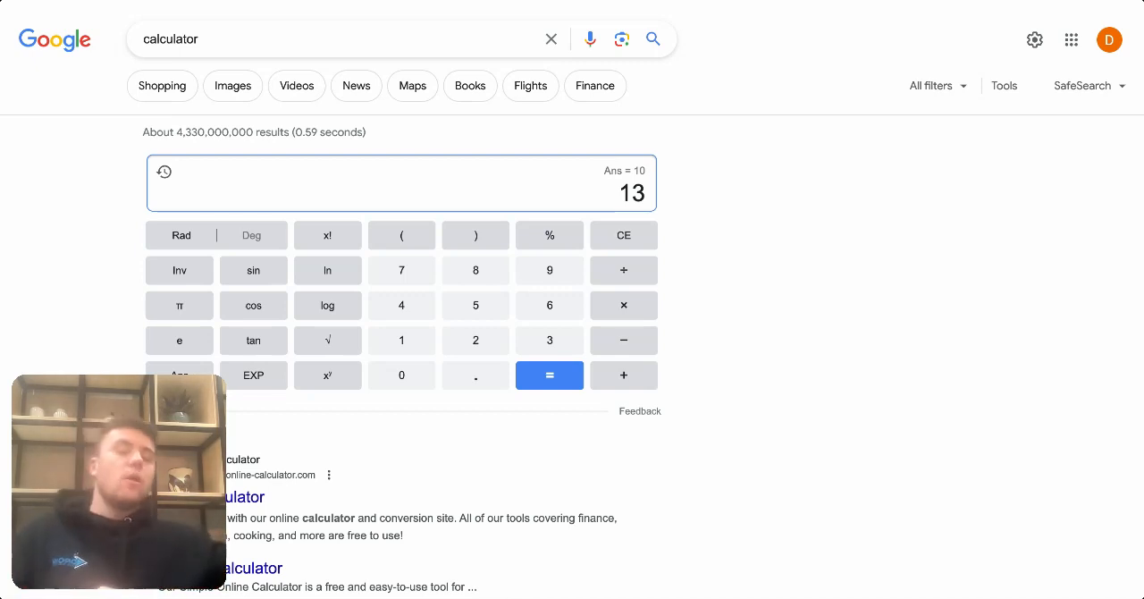
pyautogui.moveTo(636, 243)
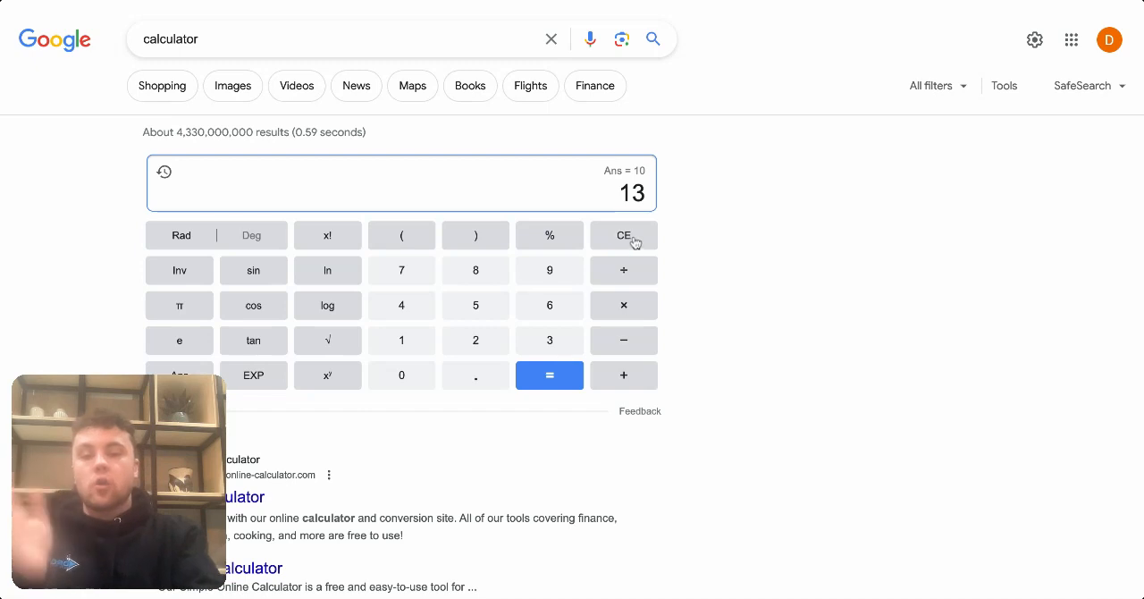
pyautogui.click(622, 236)
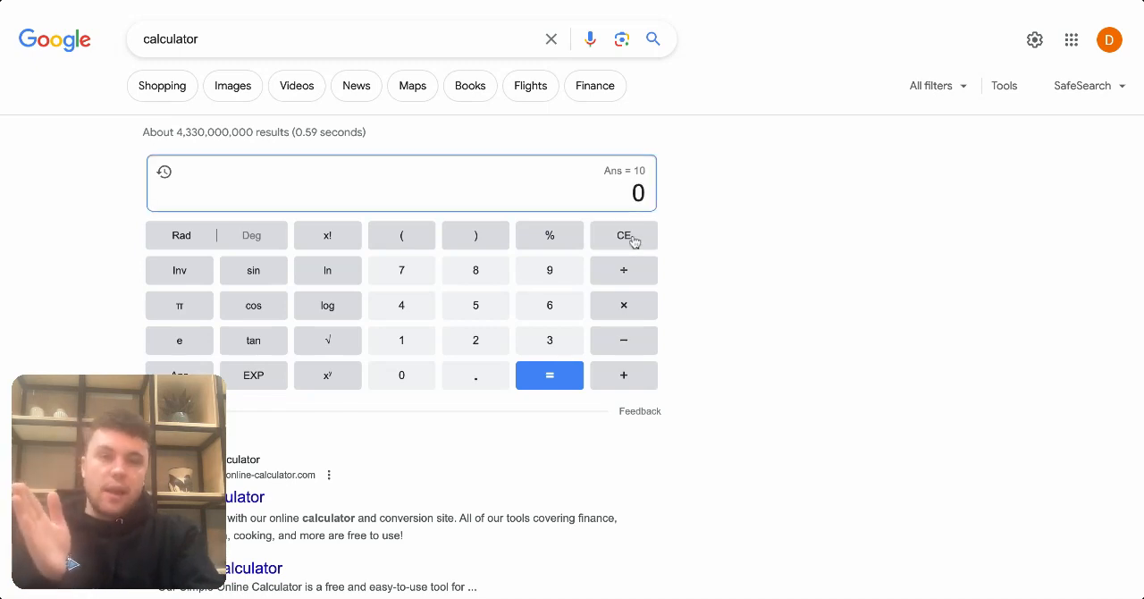
pyautogui.click(400, 375)
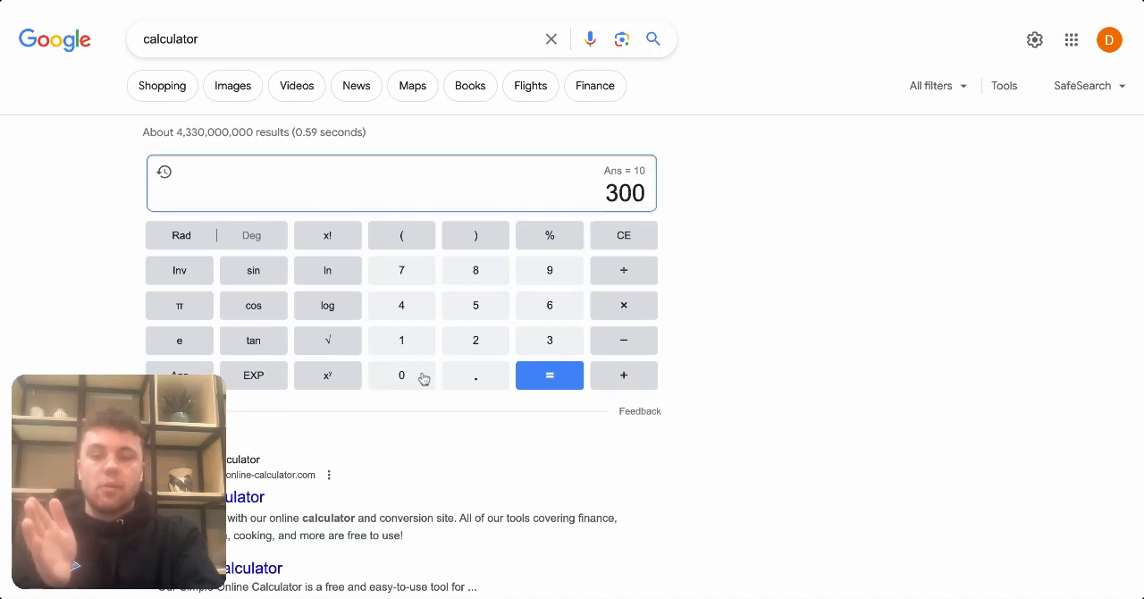
pyautogui.moveTo(643, 279)
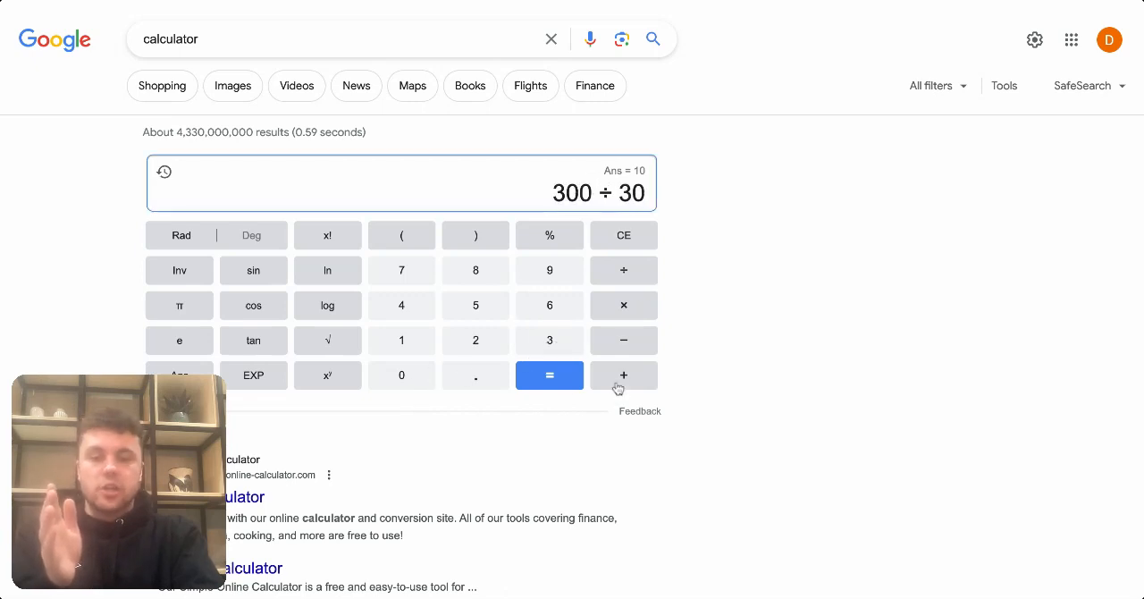
pyautogui.click(549, 375)
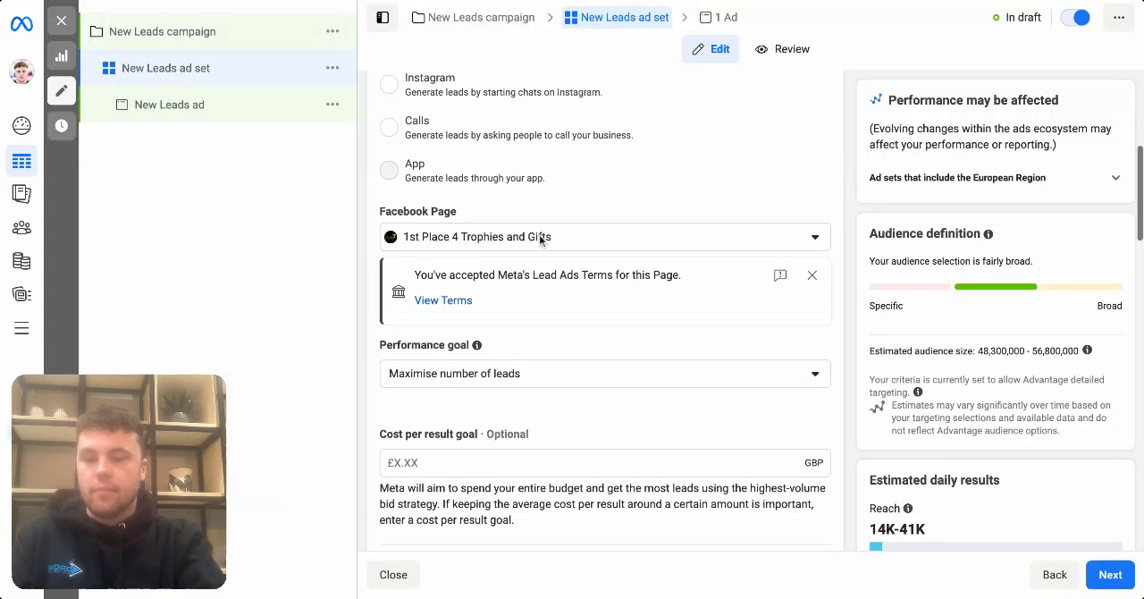
# Scroll the New Leads ad set editor to Budget & schedule showing the £20.00 daily budget.
pyautogui.scroll(-3)
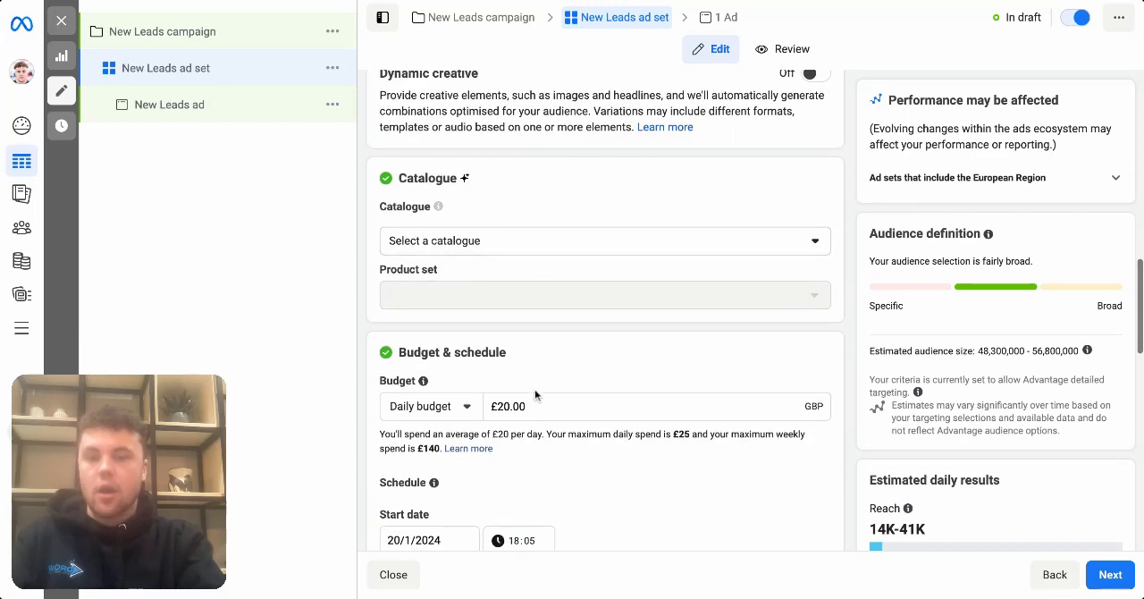